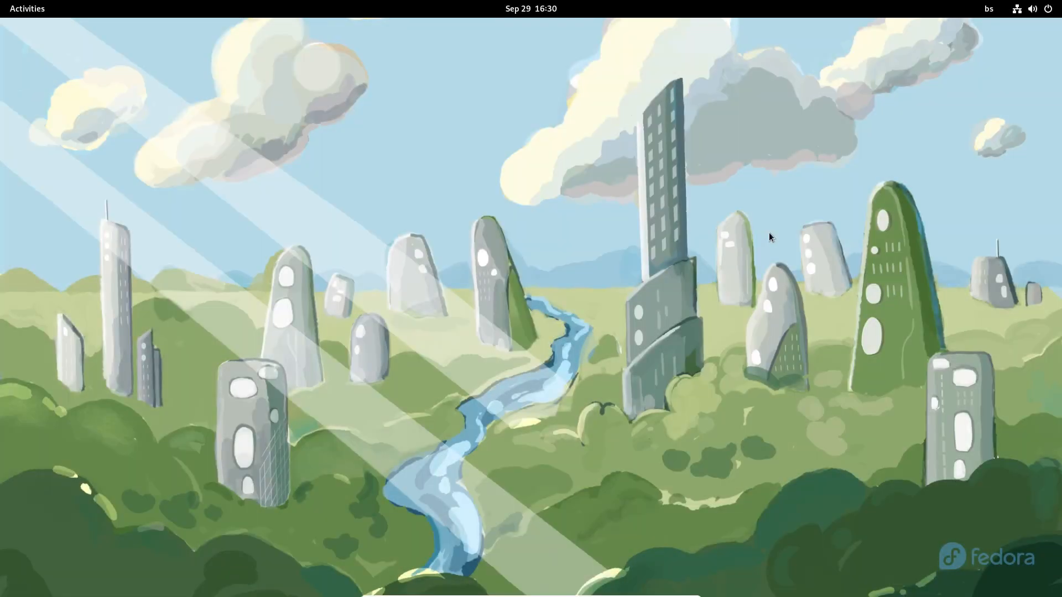
# Open the Activities overview from the top-left corner of the top bar.
pyautogui.click(27, 8)
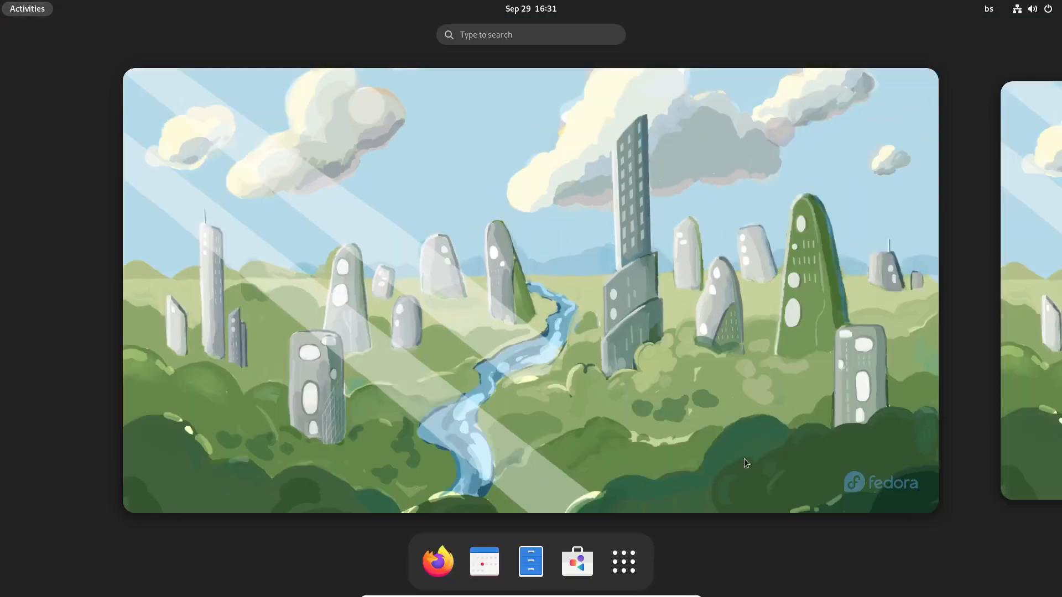
pyautogui.moveTo(624, 561)
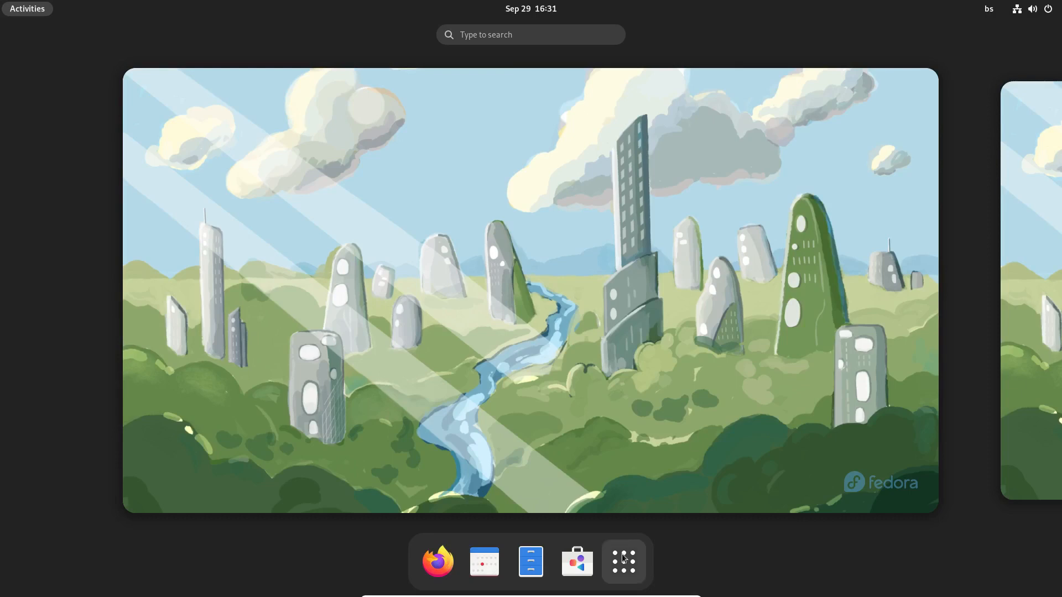
# Show the full application grid from the dash and launch Text Editor.
pyautogui.click(624, 561)
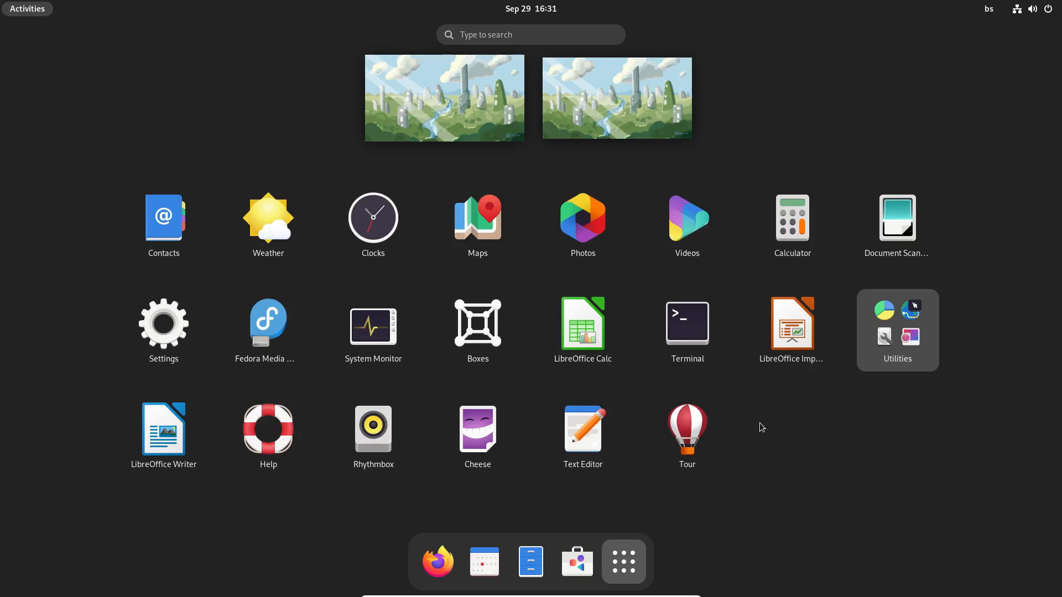
pyautogui.click(583, 429)
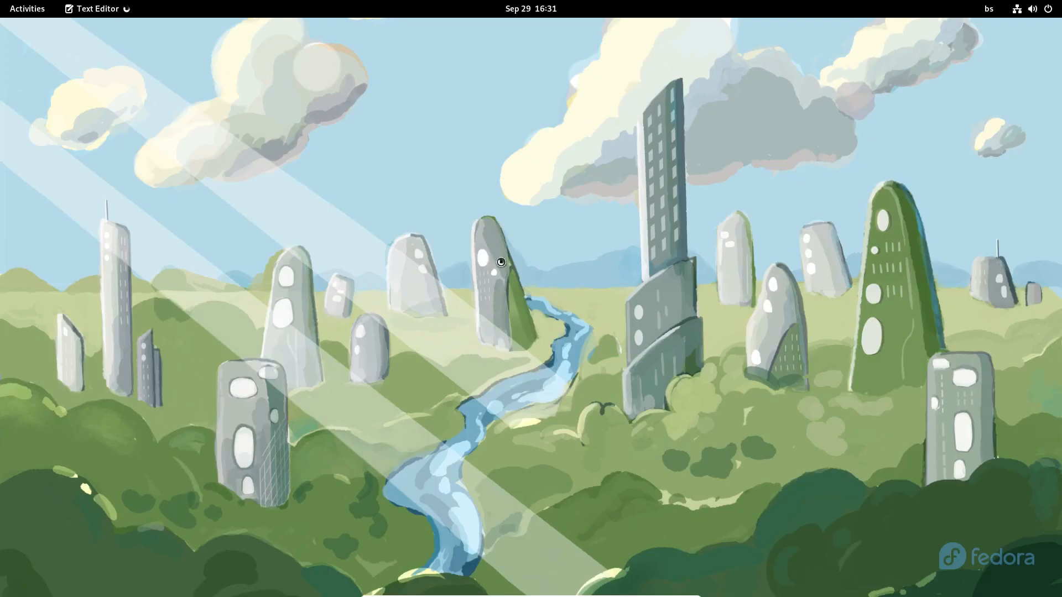